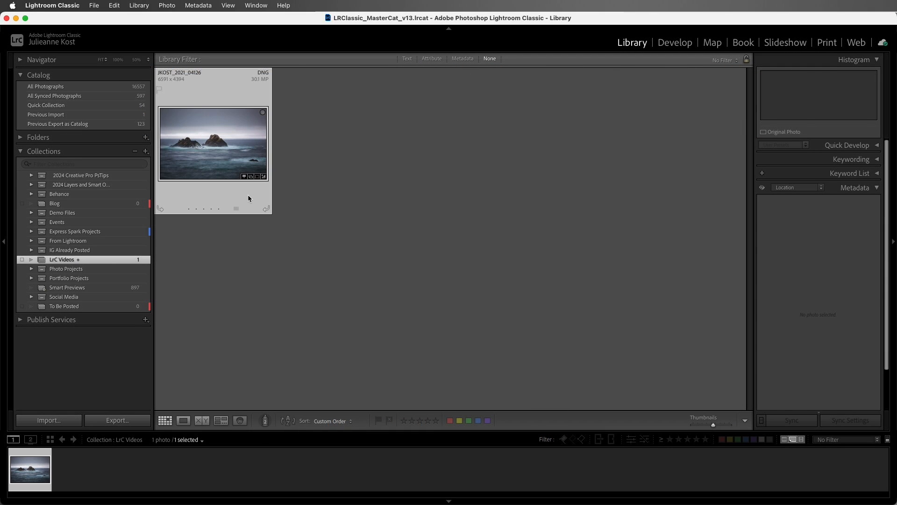
Create a virtual copy (Copy 1) of the selected seascape photo via Photo > Create Virtual Copy
{"action": "left_click", "coordinate": [213, 143]}
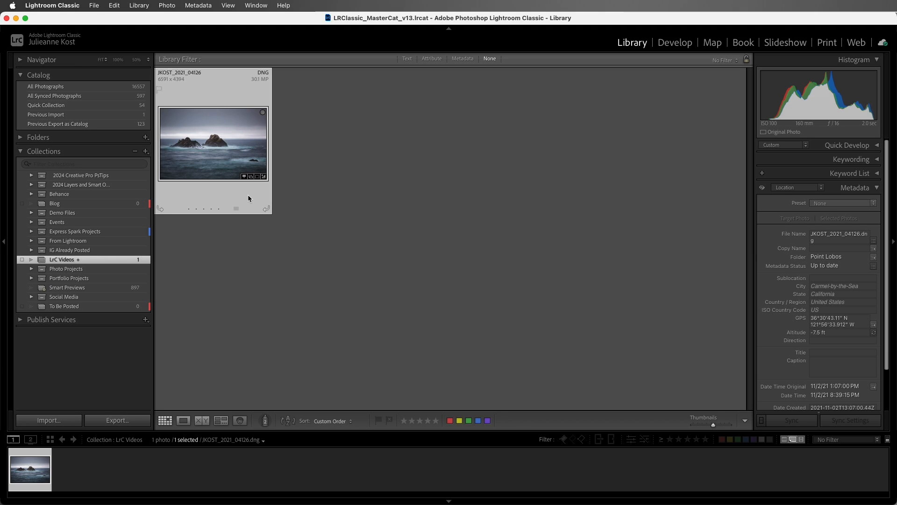
{"action": "mouse_move", "coordinate": [169, 9]}
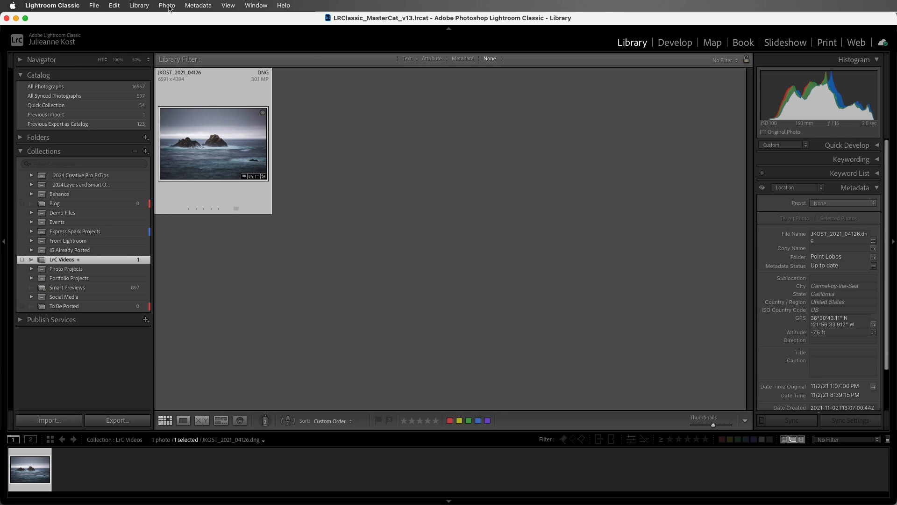
{"action": "left_click", "coordinate": [166, 5]}
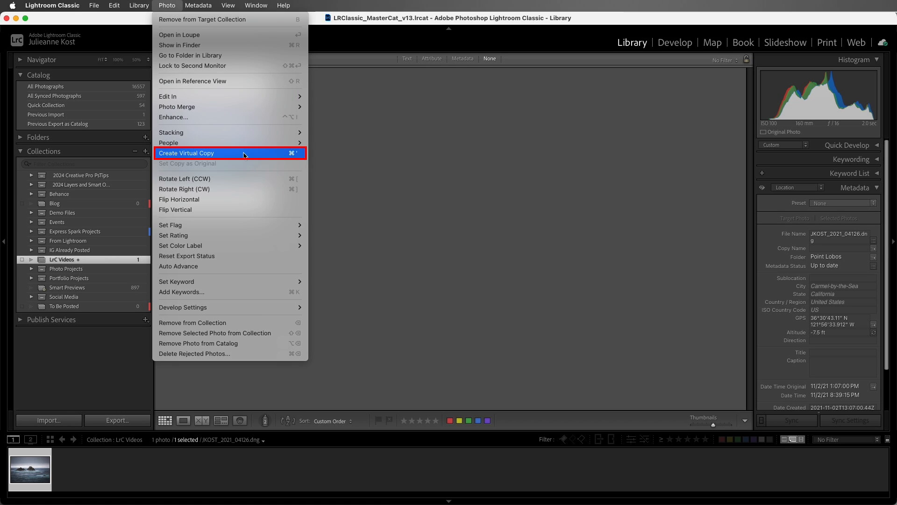
{"action": "left_click", "coordinate": [186, 153]}
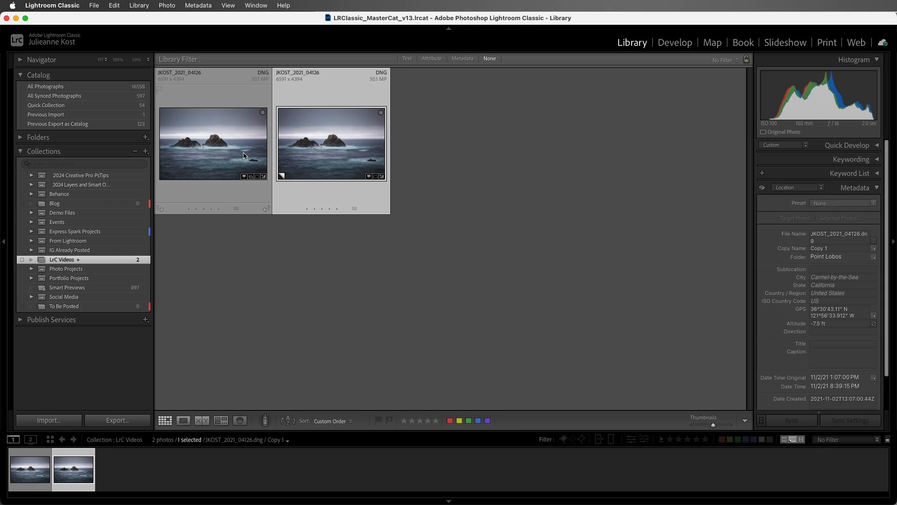
Rate the virtual copy three stars and open it in the Develop module
{"action": "left_click", "coordinate": [331, 143]}
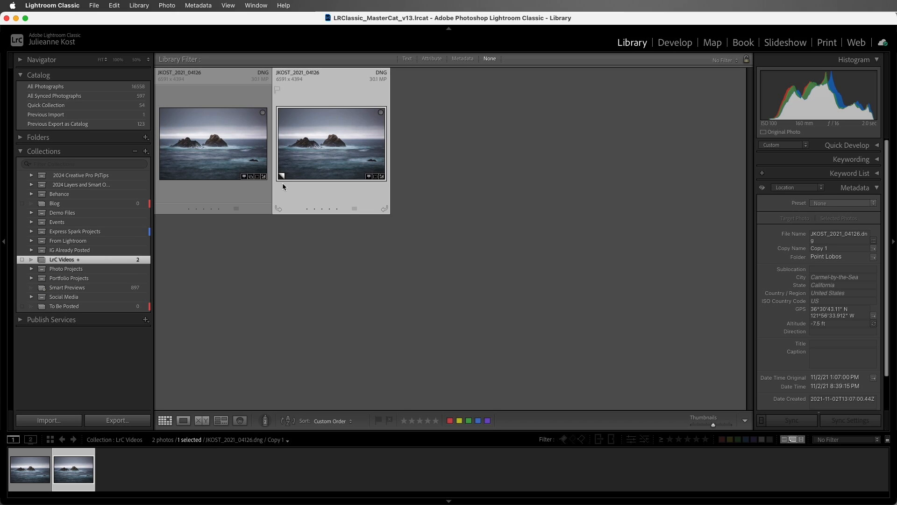
{"action": "key", "text": "3"}
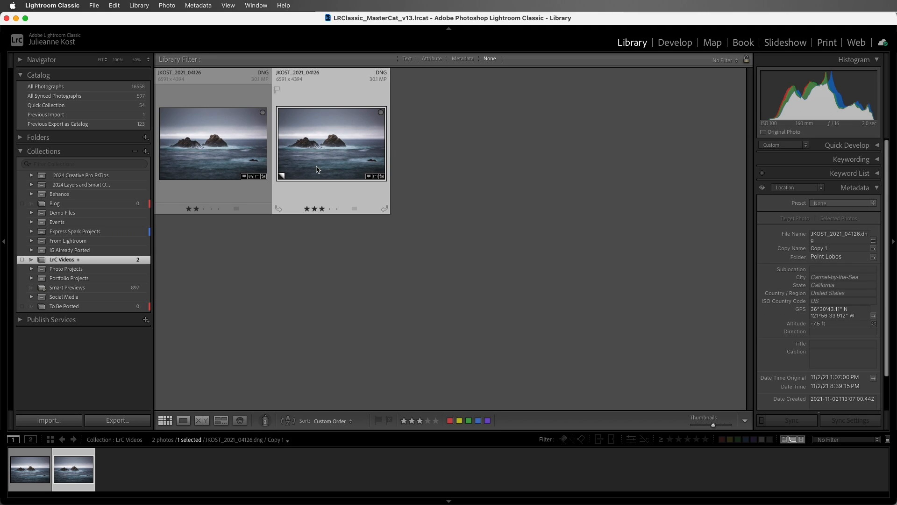
{"action": "left_click", "coordinate": [674, 43]}
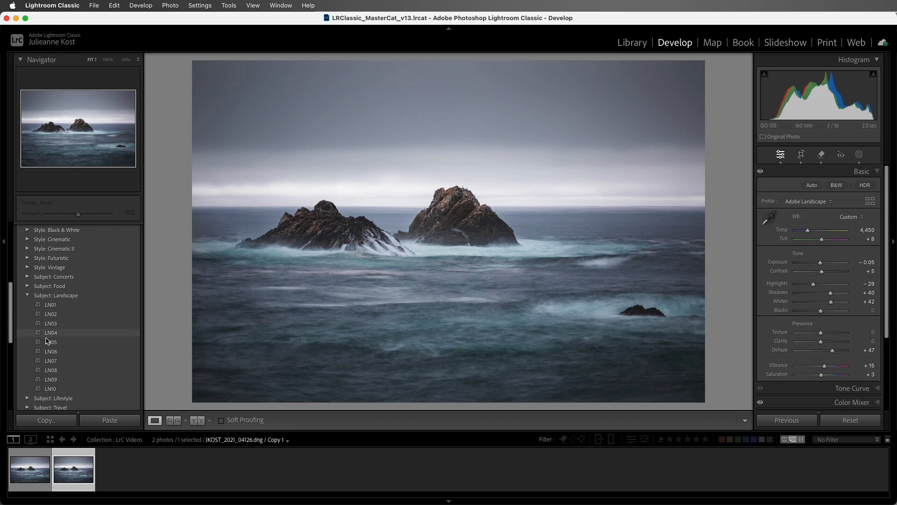
Apply the LN07 Subject: Landscape preset to the copy for a cooler, paler look
{"action": "left_click", "coordinate": [51, 360]}
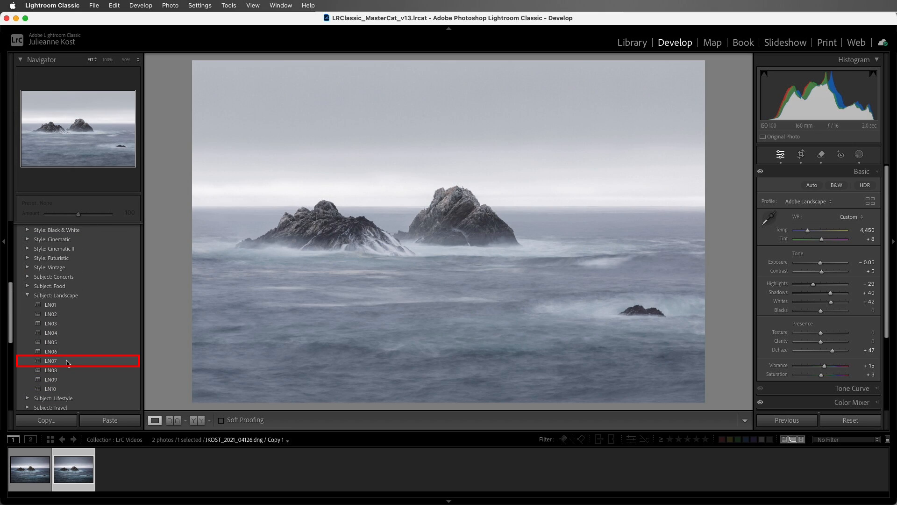
{"action": "left_click", "coordinate": [51, 360]}
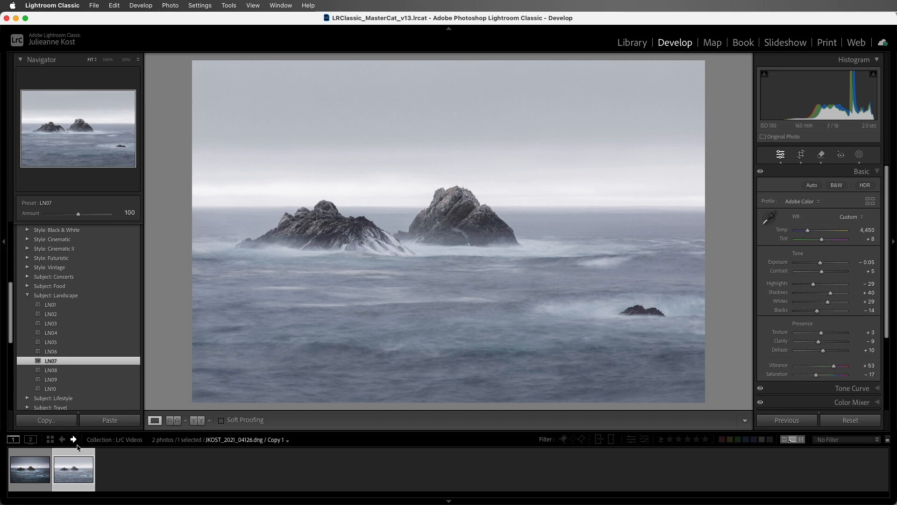
{"action": "left_click", "coordinate": [73, 469]}
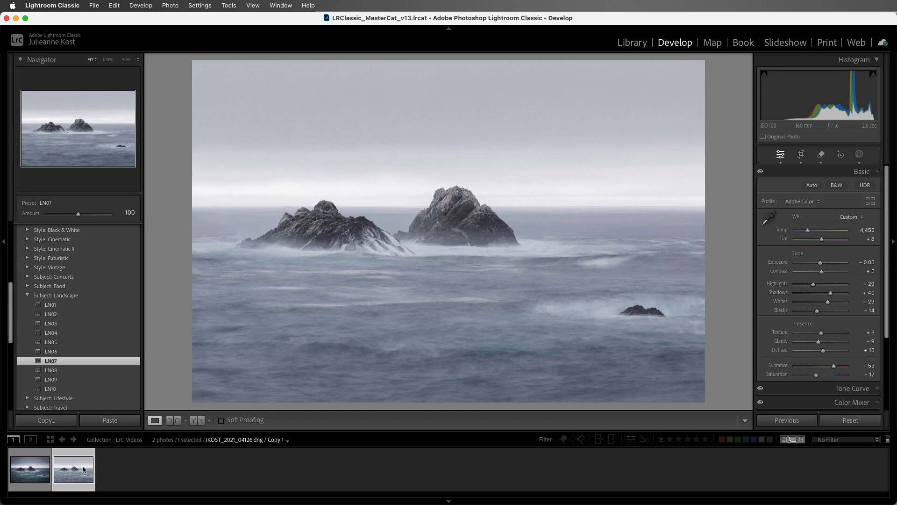
{"action": "mouse_move", "coordinate": [159, 115]}
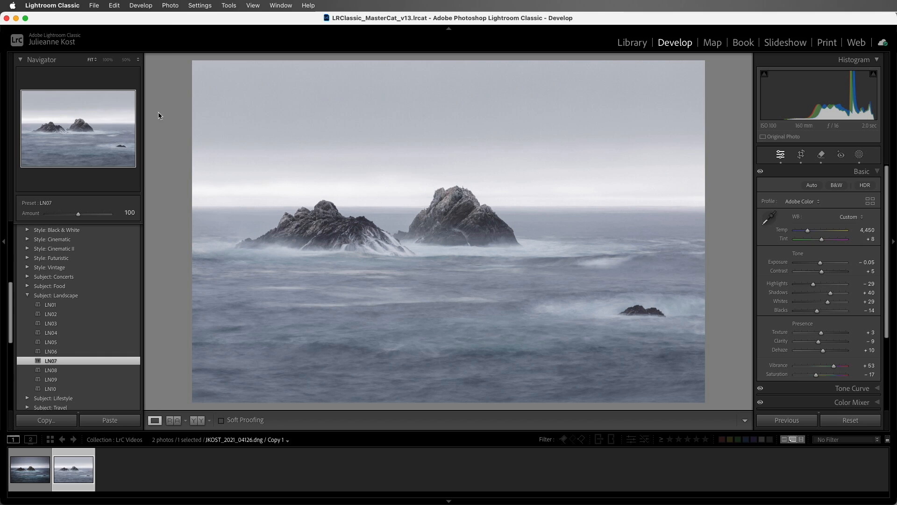
{"action": "left_click", "coordinate": [170, 5]}
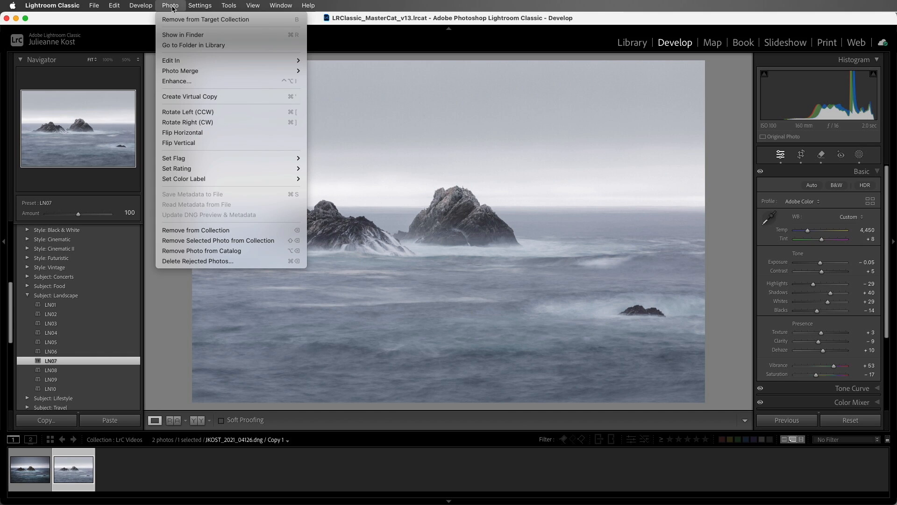
{"action": "mouse_move", "coordinate": [229, 96]}
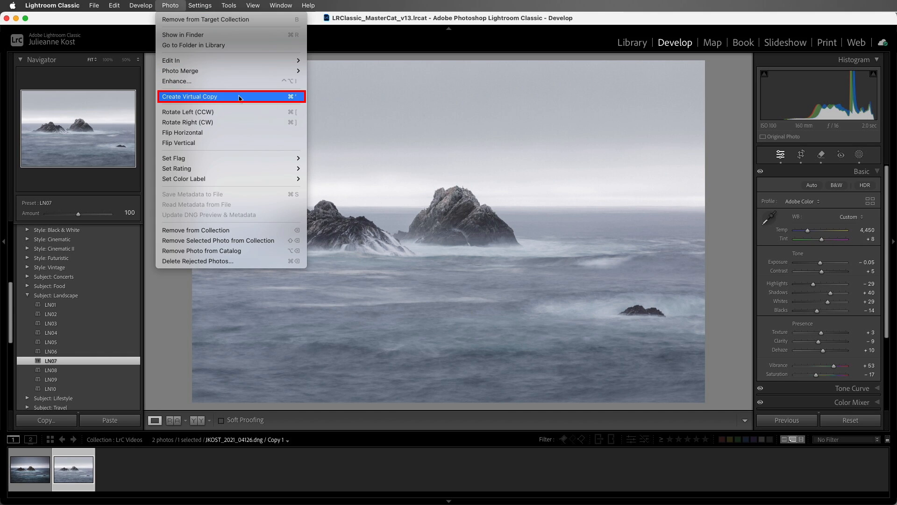
Create a second virtual copy cropped to a 16 x 7 panorama and return to the Library grid
{"action": "left_click", "coordinate": [190, 97]}
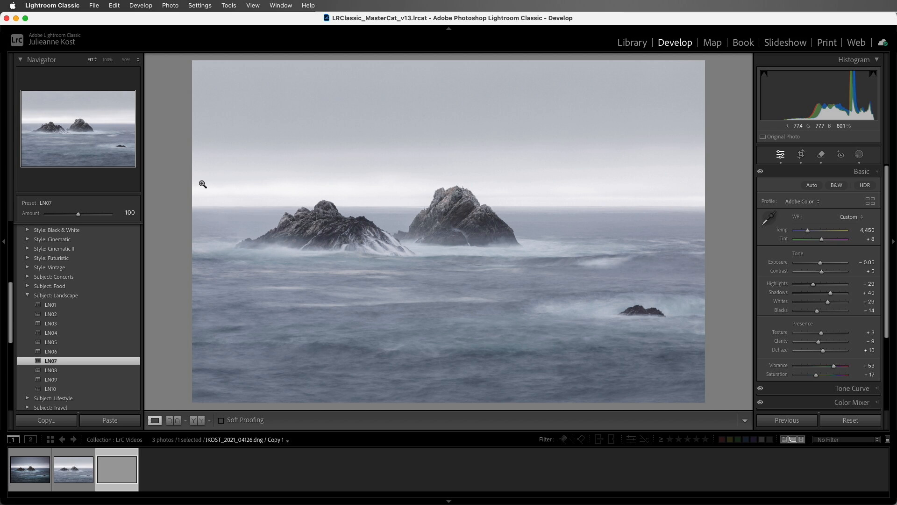
{"action": "left_click", "coordinate": [116, 468]}
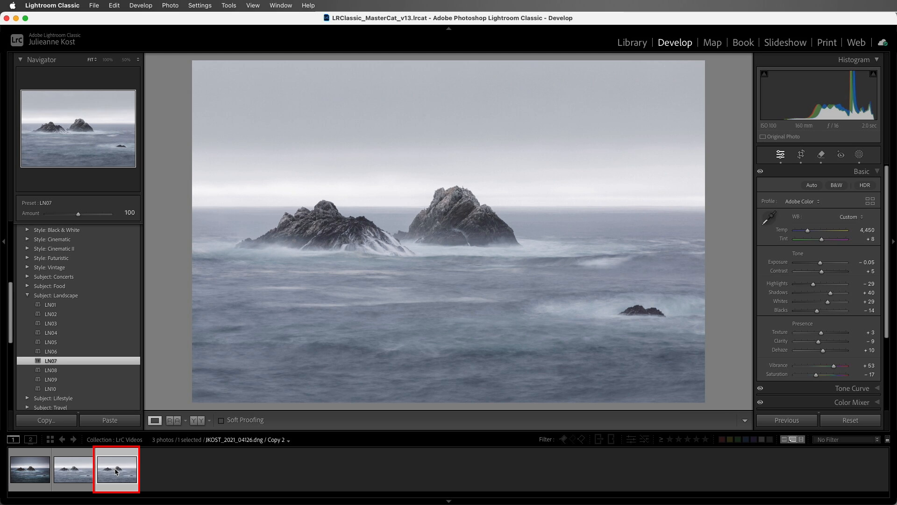
{"action": "left_click", "coordinate": [801, 155]}
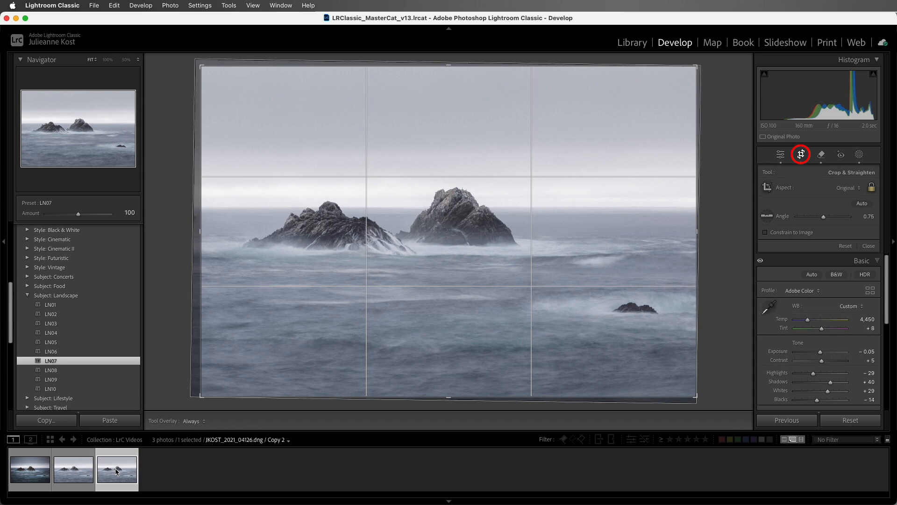
{"action": "mouse_move", "coordinate": [838, 198]}
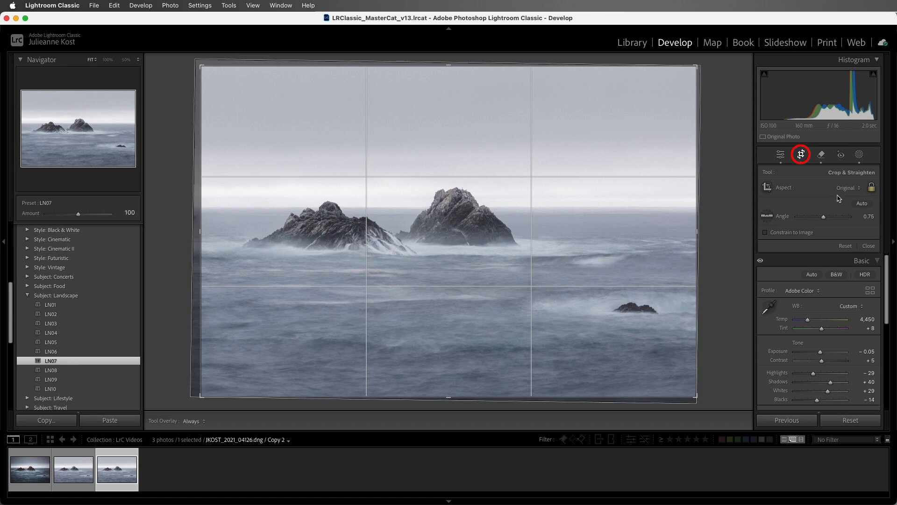
{"action": "left_click", "coordinate": [847, 187]}
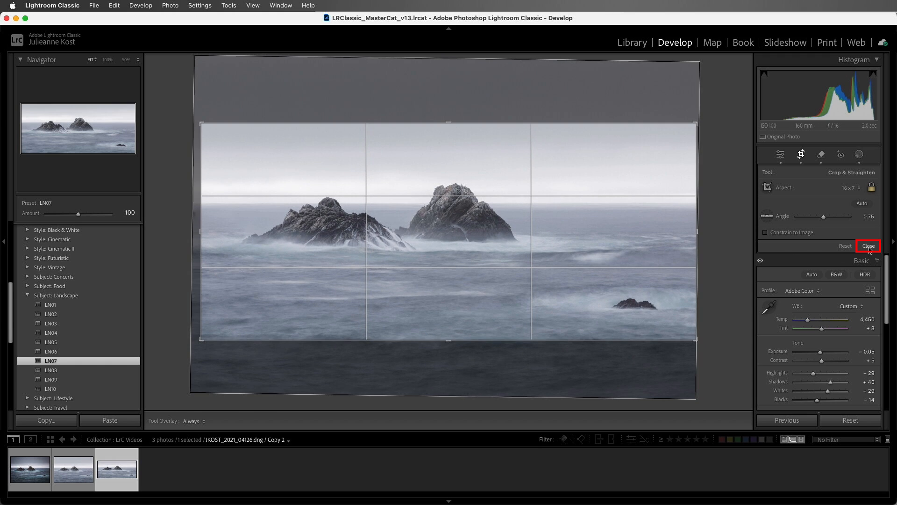
{"action": "left_click", "coordinate": [867, 245]}
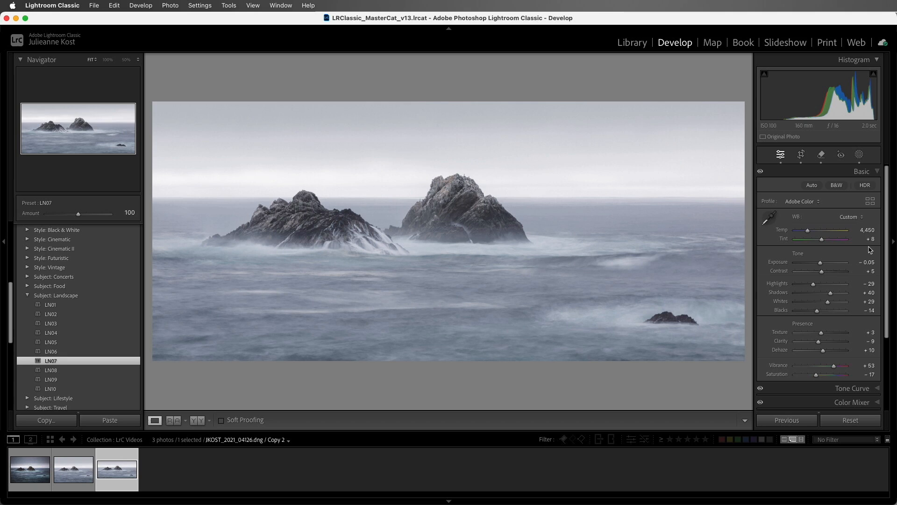
{"action": "left_click", "coordinate": [631, 41]}
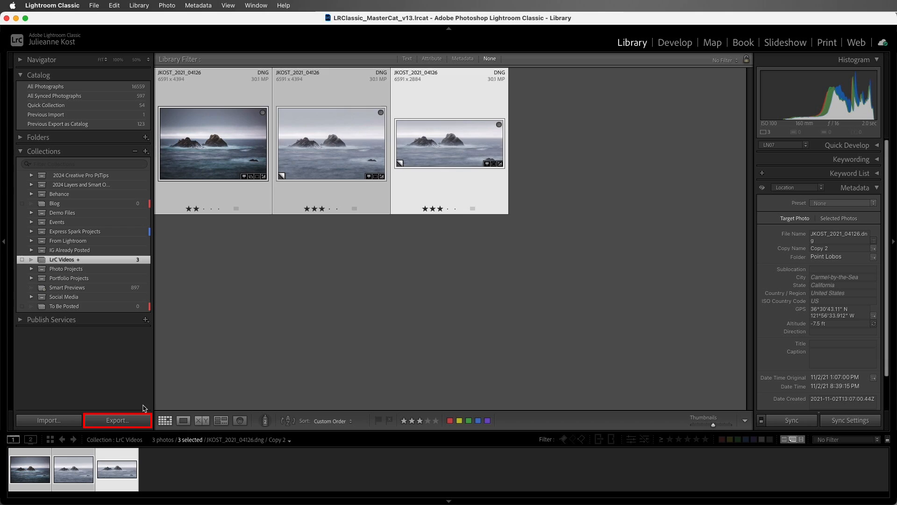
Review export settings for the three versions, then select Copy 1 alone
{"action": "left_click", "coordinate": [117, 420]}
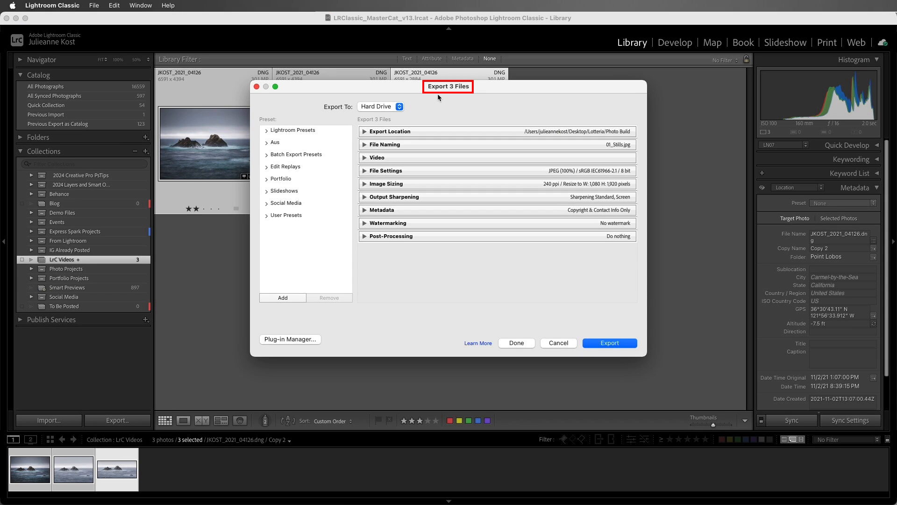
{"action": "mouse_move", "coordinate": [559, 348]}
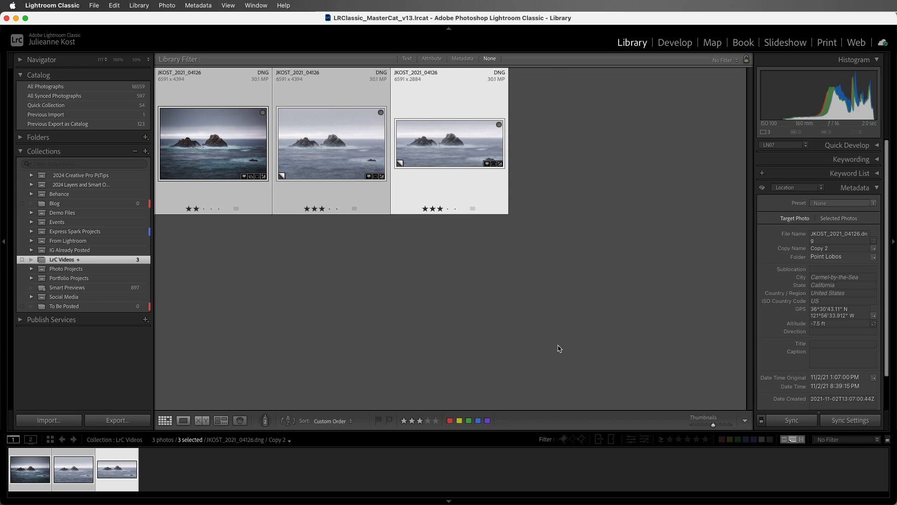
{"action": "left_click", "coordinate": [449, 143]}
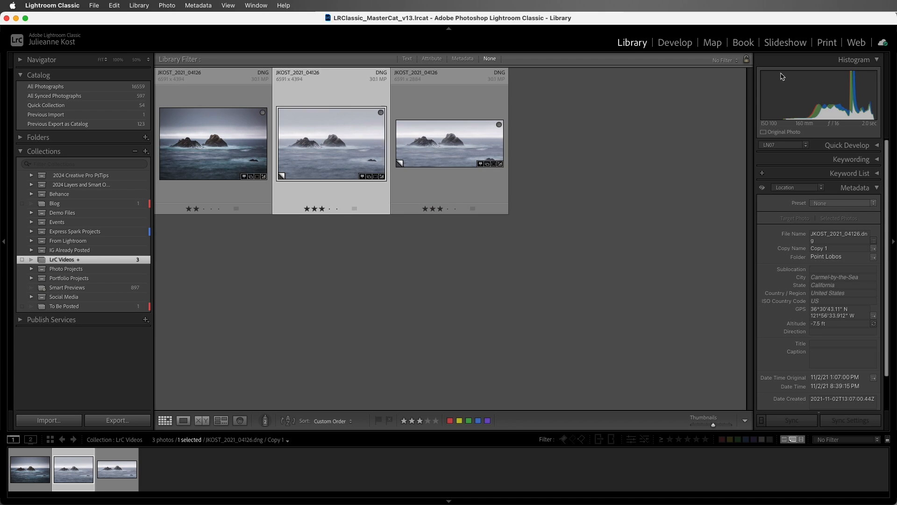
Show the original and Copy 1 side by side in a 2-up print template, then go back to Library
{"action": "left_click", "coordinate": [826, 42]}
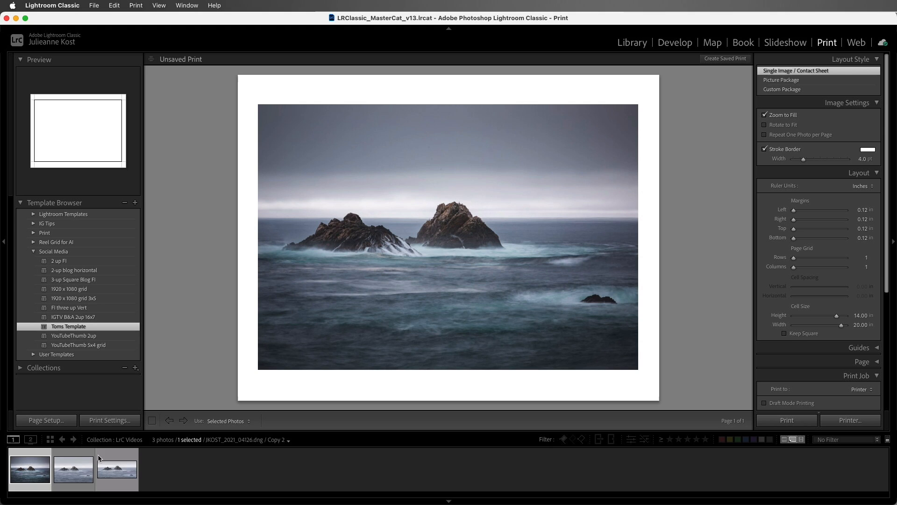
{"action": "left_click", "coordinate": [183, 420]}
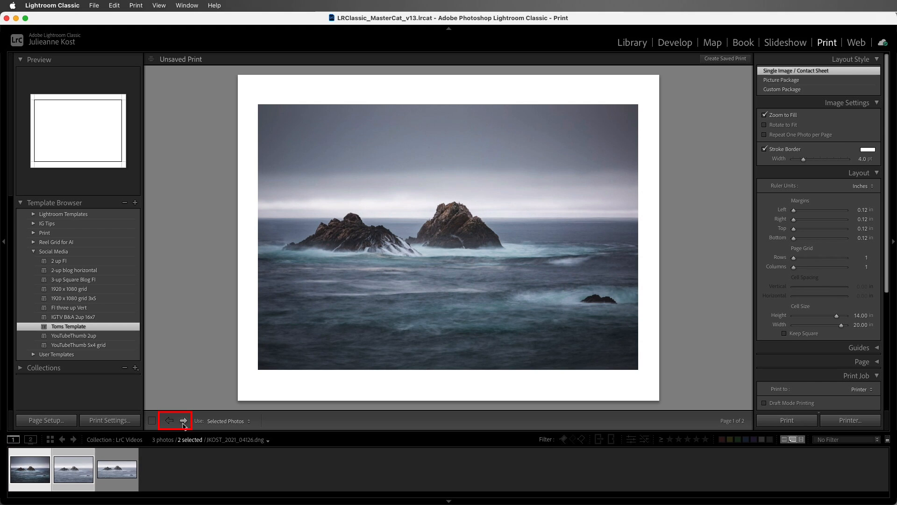
{"action": "left_click", "coordinate": [183, 420]}
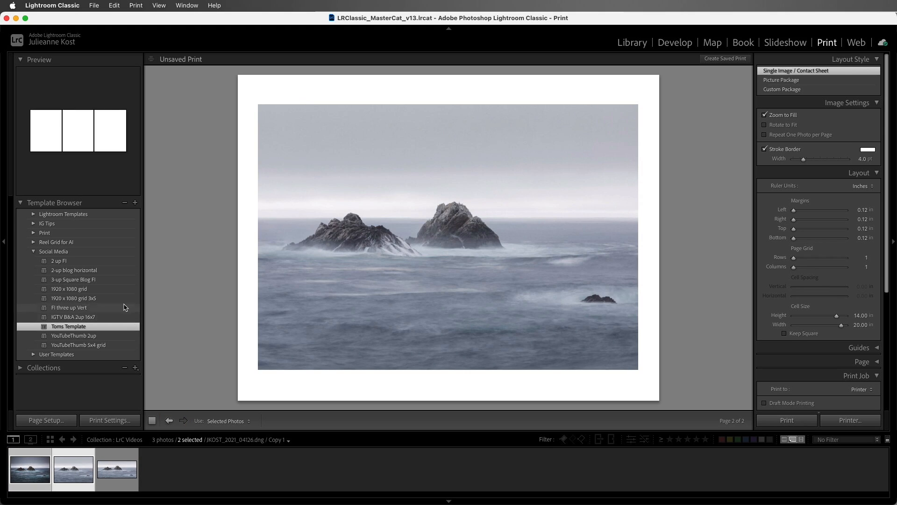
{"action": "left_click", "coordinate": [74, 271]}
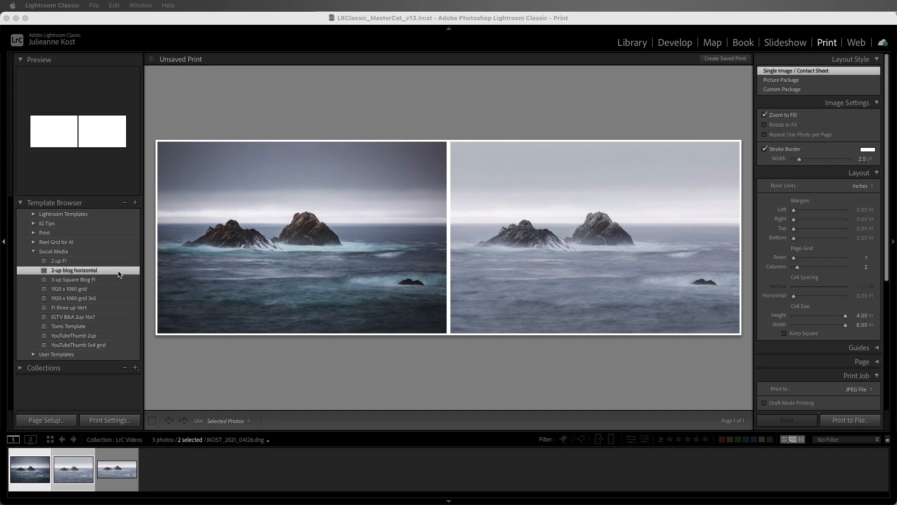
{"action": "left_click", "coordinate": [632, 42]}
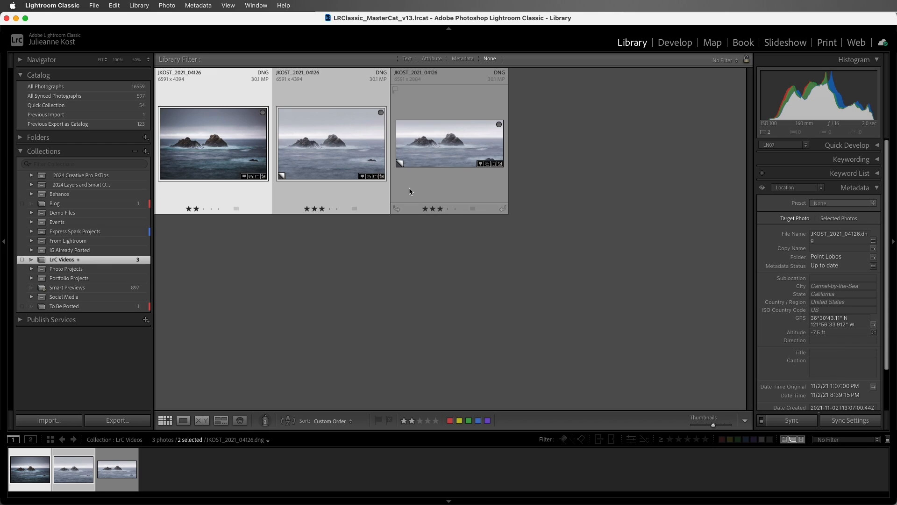
Go to the photo's Point Lobos folder and remove the panoramic Copy 2 from Lightroom
{"action": "left_click", "coordinate": [449, 143]}
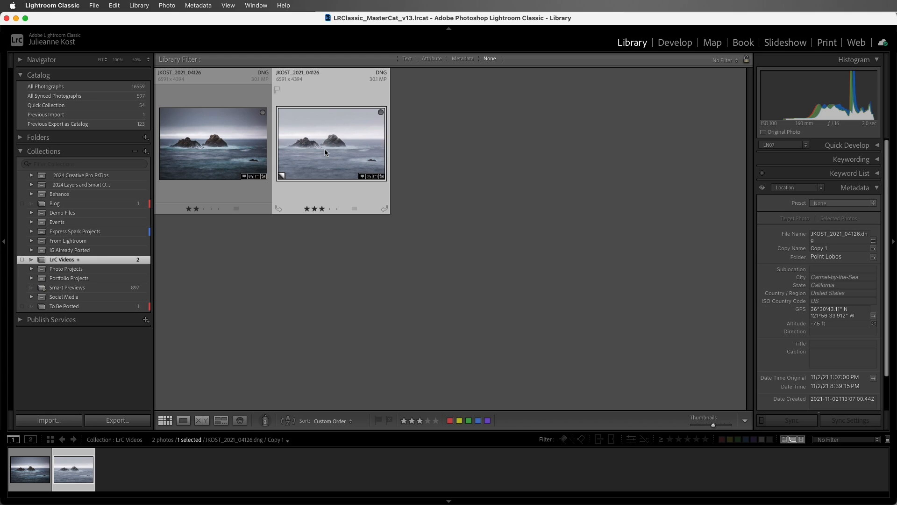
{"action": "right_click", "coordinate": [325, 153]}
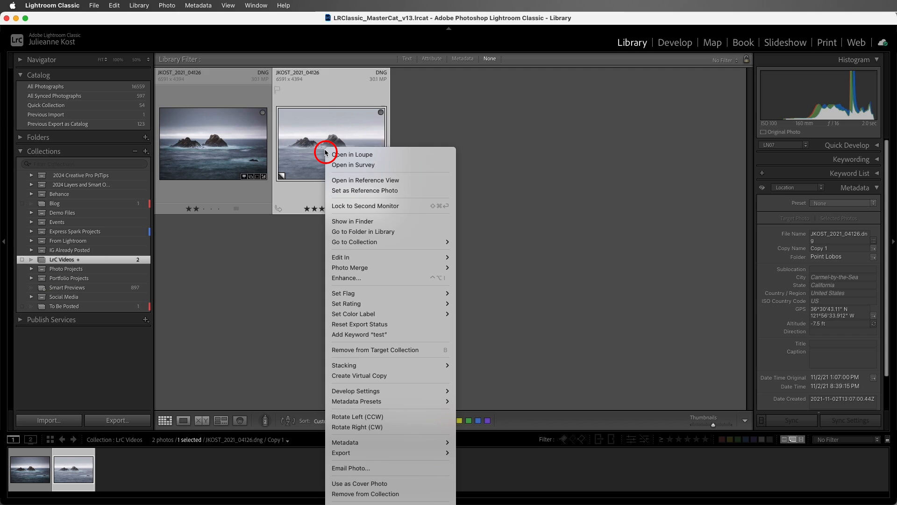
{"action": "mouse_move", "coordinate": [409, 232]}
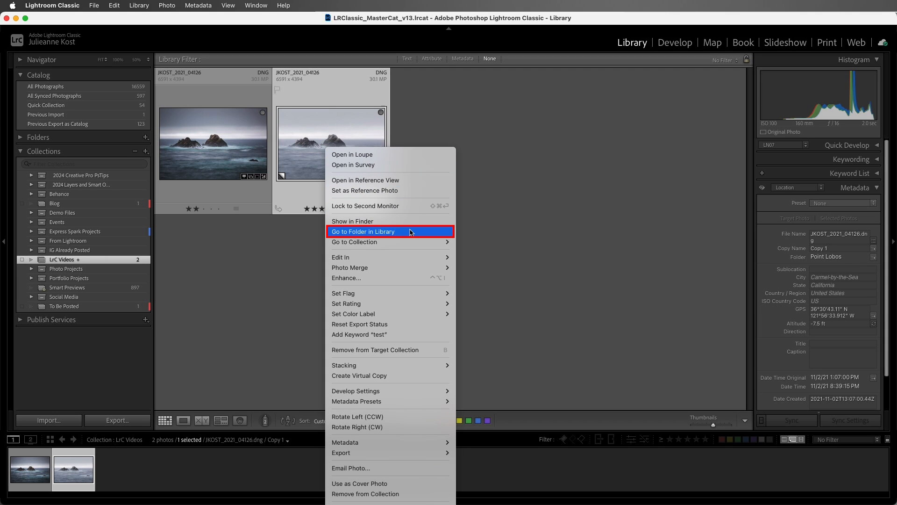
{"action": "left_click", "coordinate": [362, 231]}
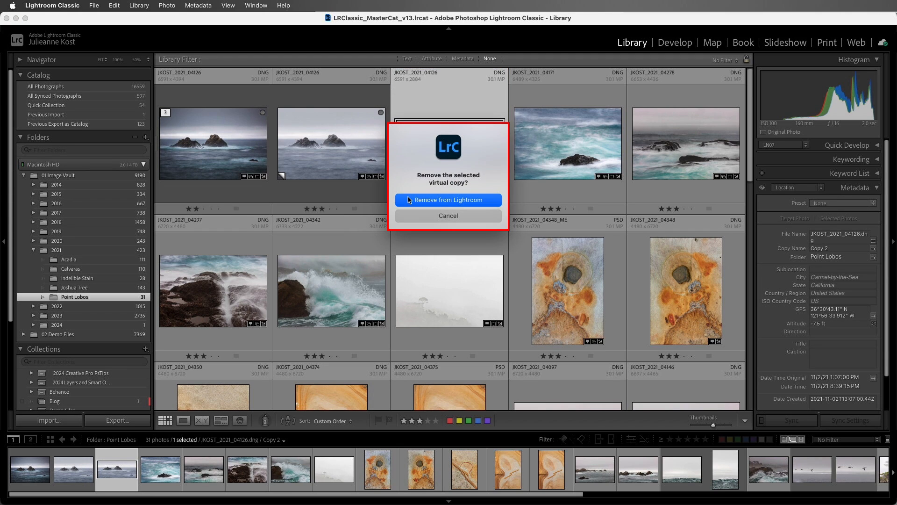
{"action": "mouse_move", "coordinate": [406, 201]}
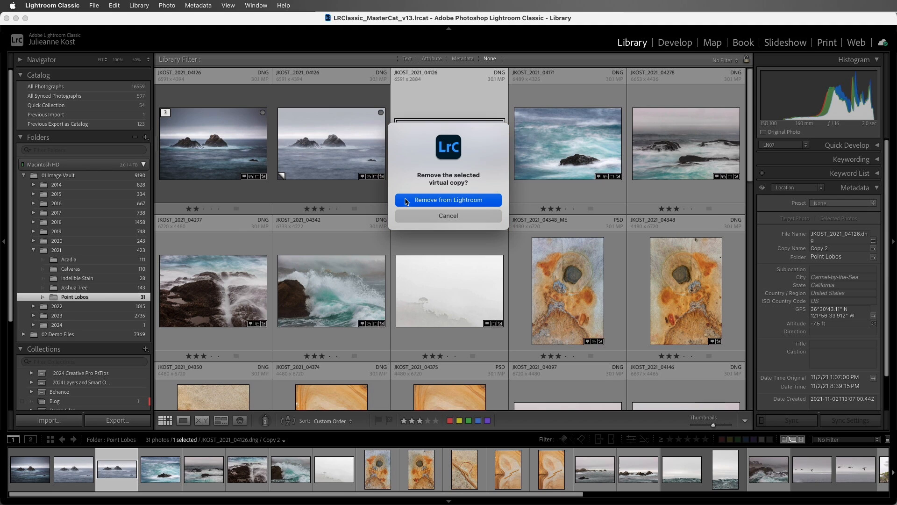
{"action": "left_click", "coordinate": [448, 199]}
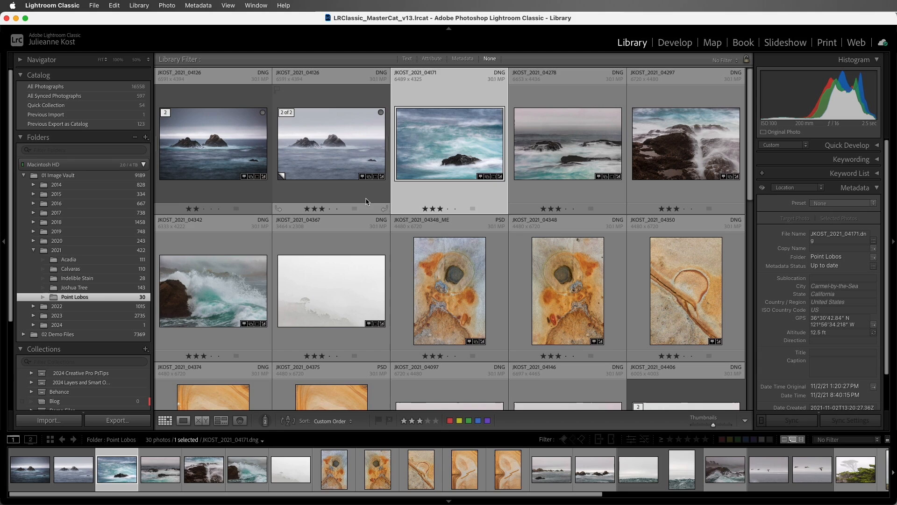
Drag Copy 1 from beside its original to a later position in the folder's custom order
{"action": "left_click", "coordinate": [331, 143]}
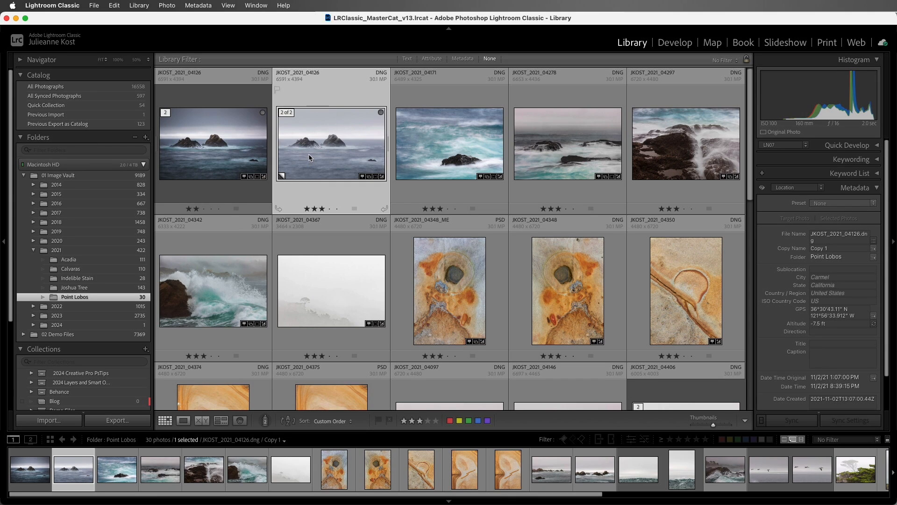
{"action": "left_click_drag", "start_coordinate": [331, 143], "coordinate": [563, 292]}
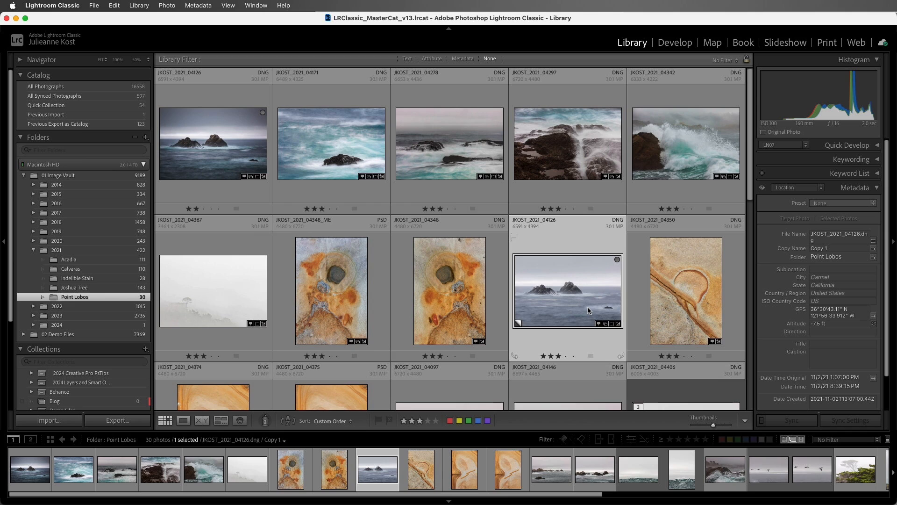
{"action": "mouse_move", "coordinate": [633, 296]}
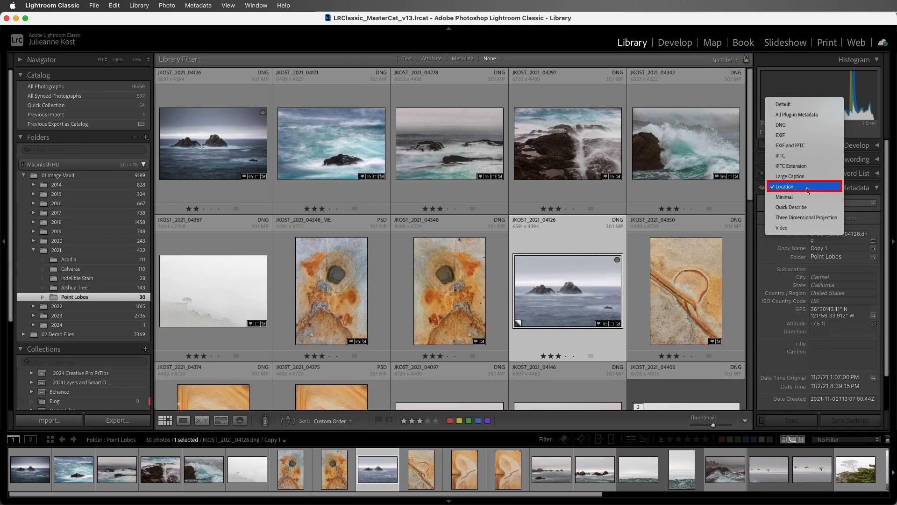
Keep the Location metadata preset showing and return Copy 1 next to its original
{"action": "left_click", "coordinate": [785, 187]}
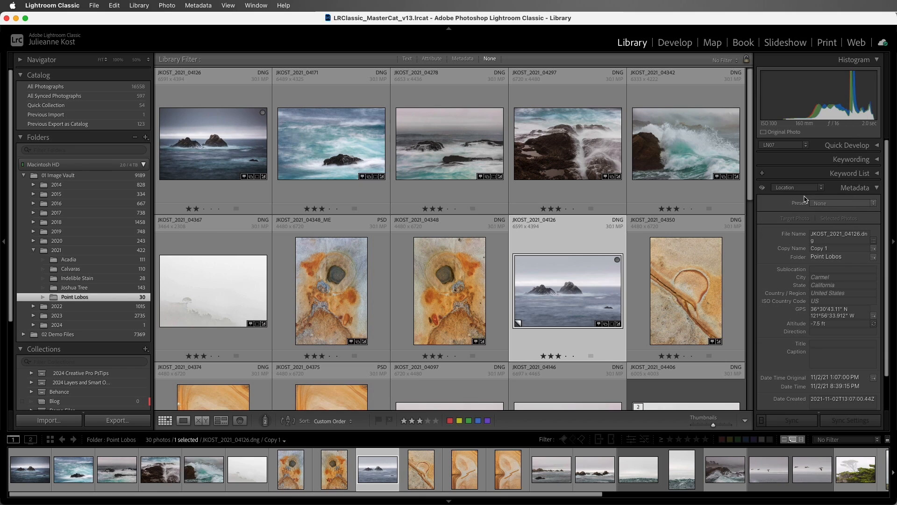
{"action": "left_click", "coordinate": [841, 248]}
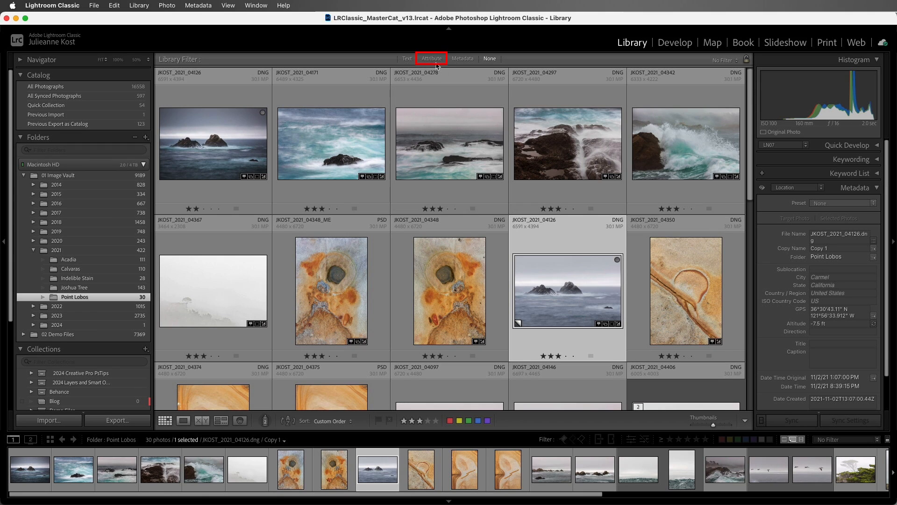
{"action": "left_click", "coordinate": [431, 58]}
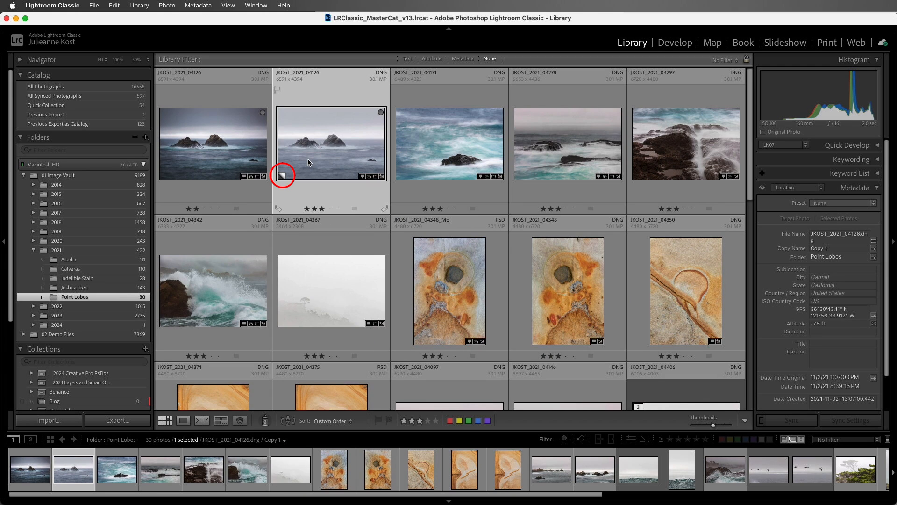
Bring up the Photo menu for Copy 1 to set it as the original
{"action": "left_click", "coordinate": [167, 5]}
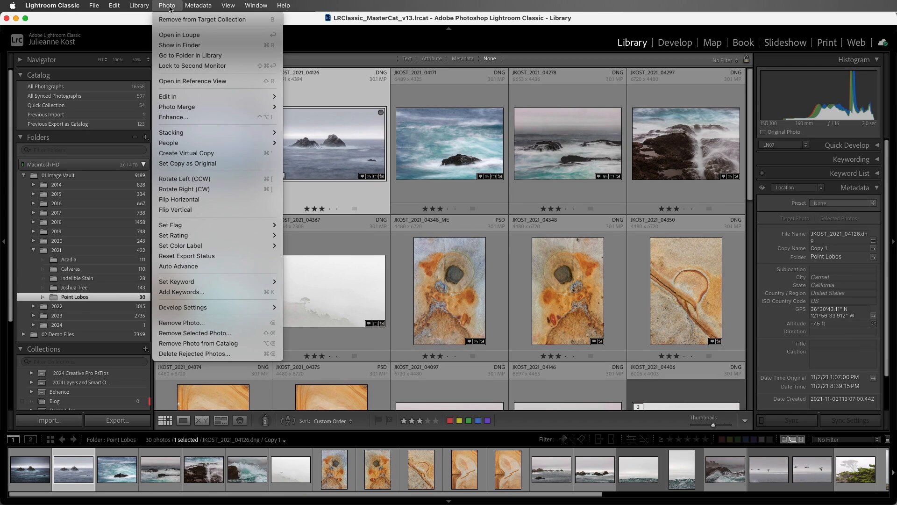
{"action": "mouse_move", "coordinate": [217, 163]}
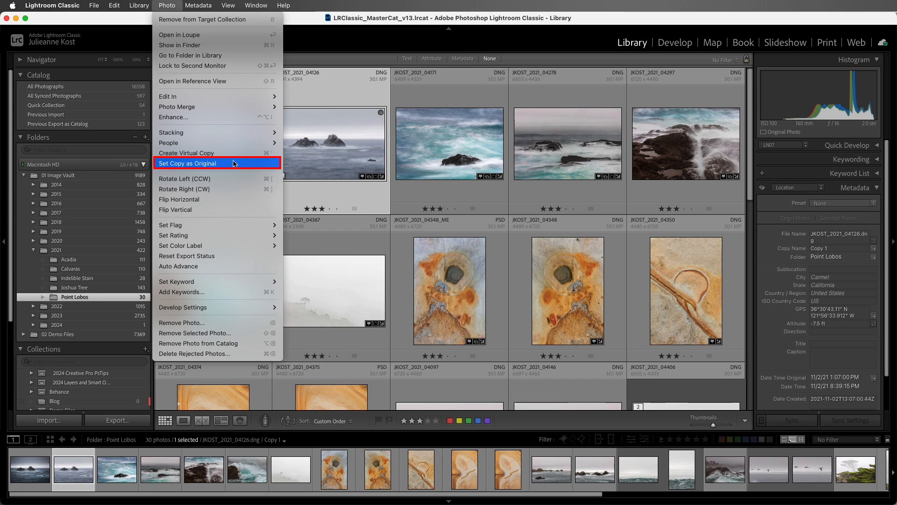